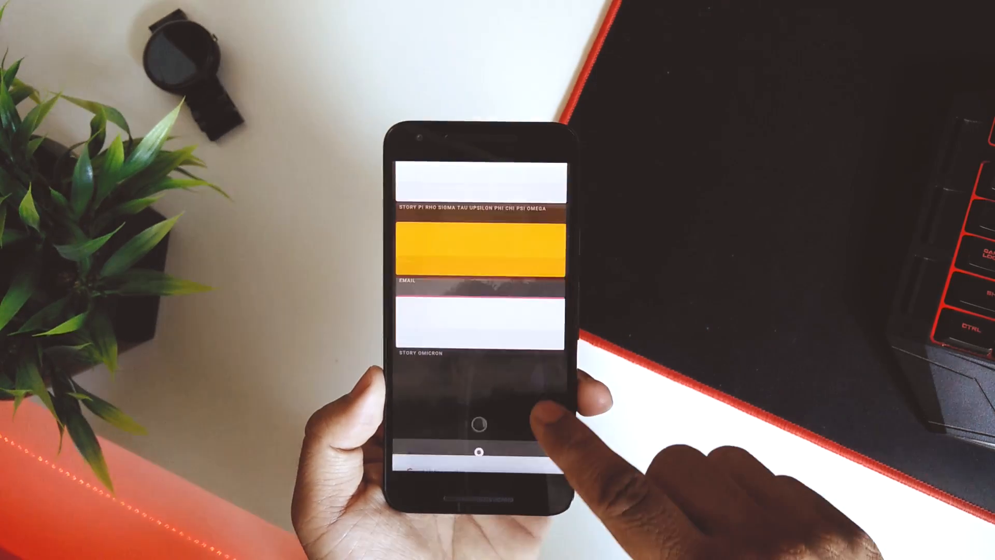
{"action": "scroll", "scroll_direction": "up", "scroll_amount": 3}
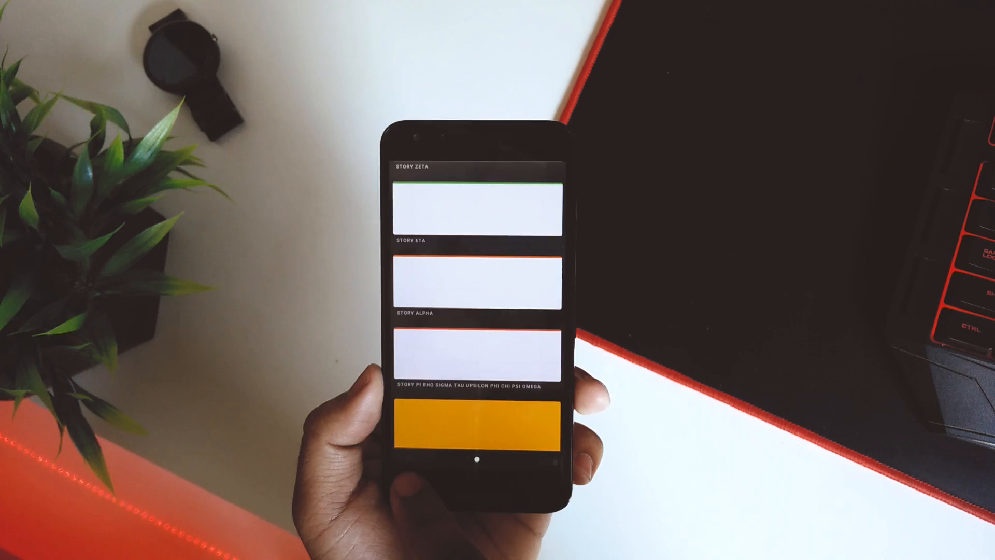